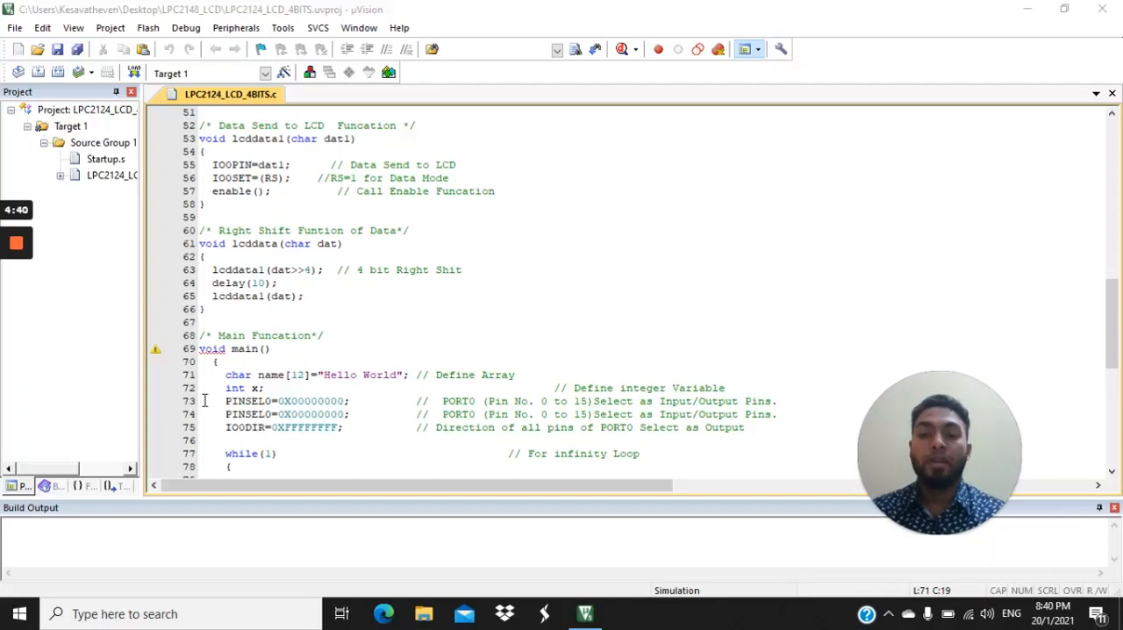
mouse_move(120, 434)
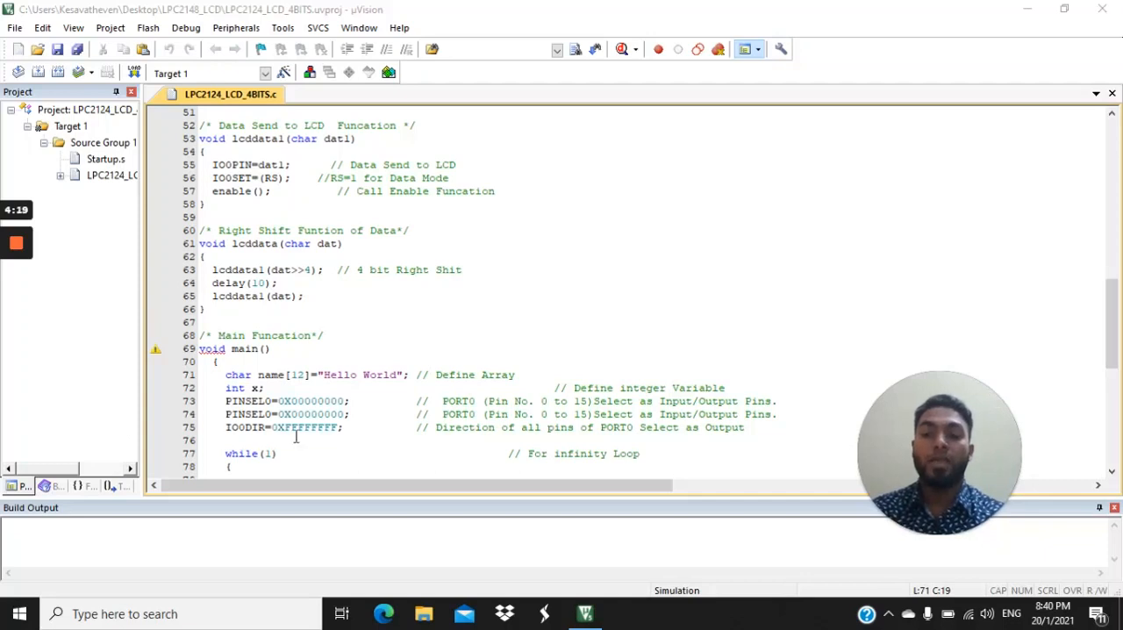
mouse_move(325, 254)
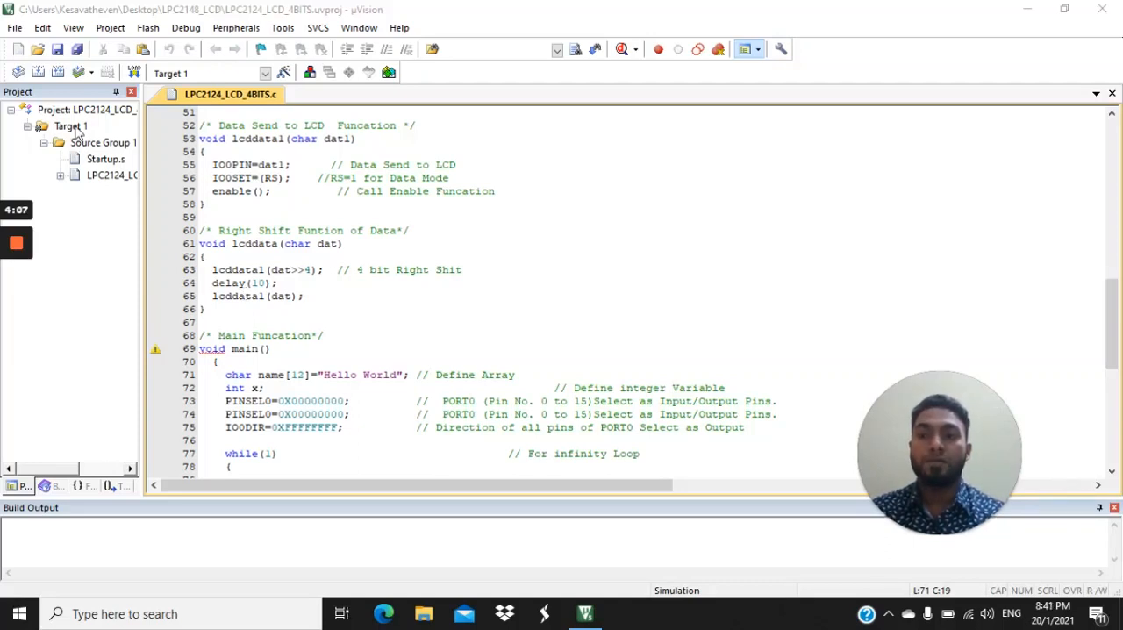
Enable Create HEX File in Target 1's output options for the LPC2148 LCD project
right_click(70, 126)
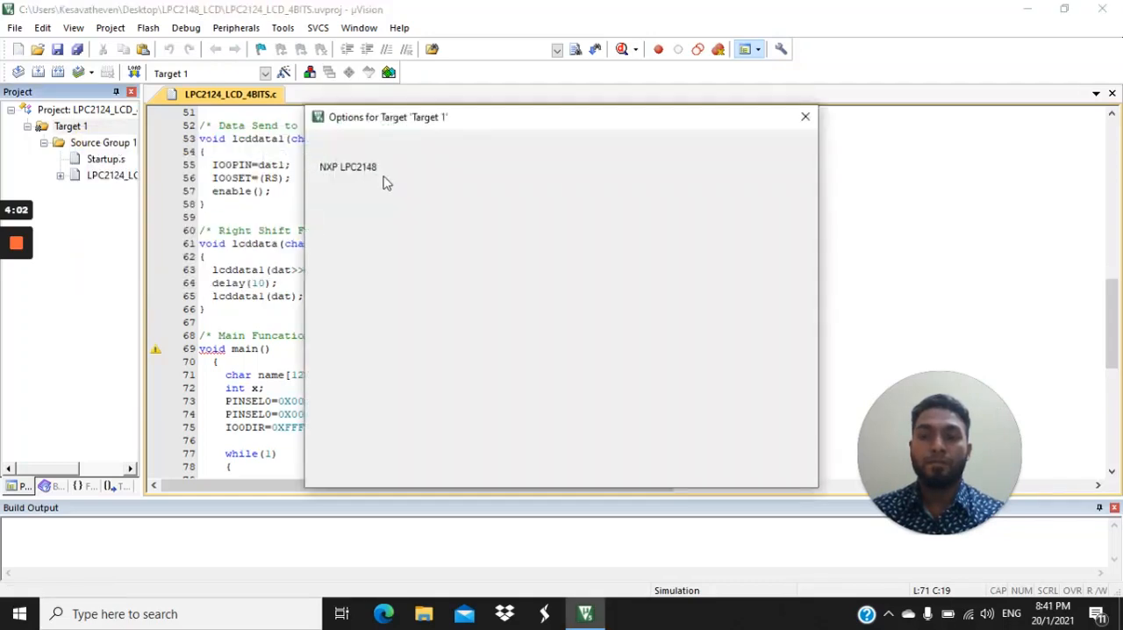
click(367, 144)
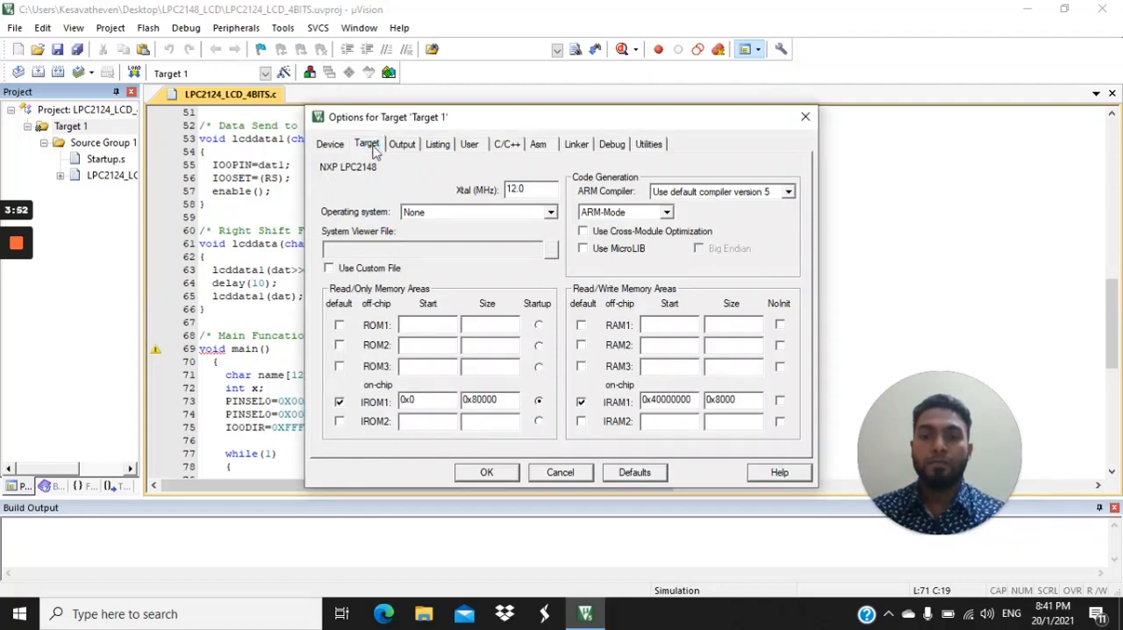
mouse_move(565, 151)
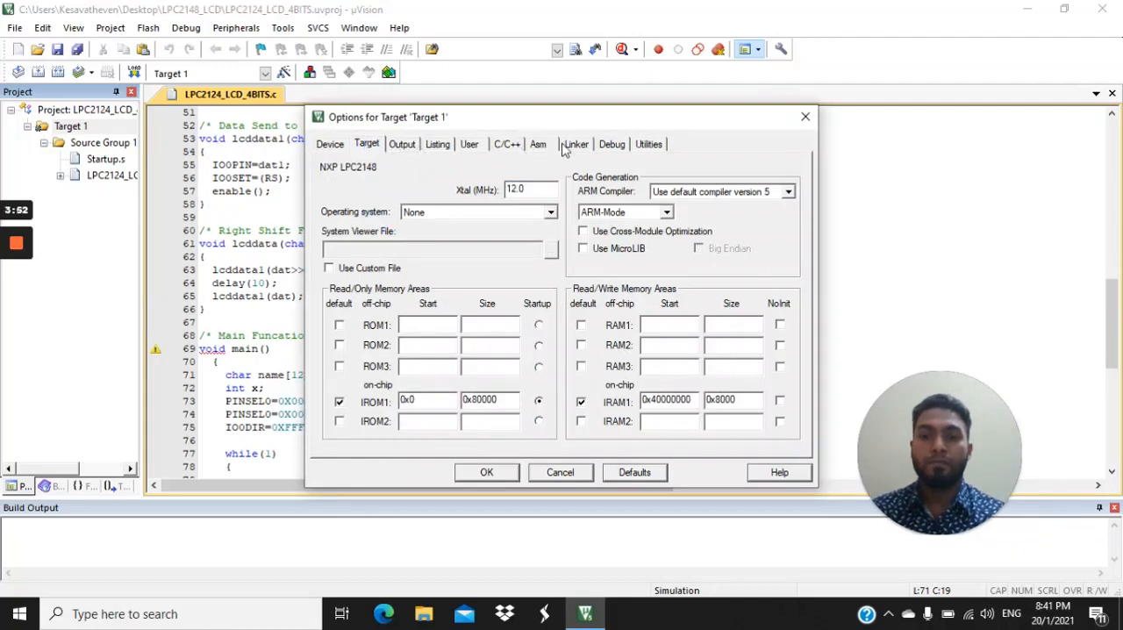
click(402, 144)
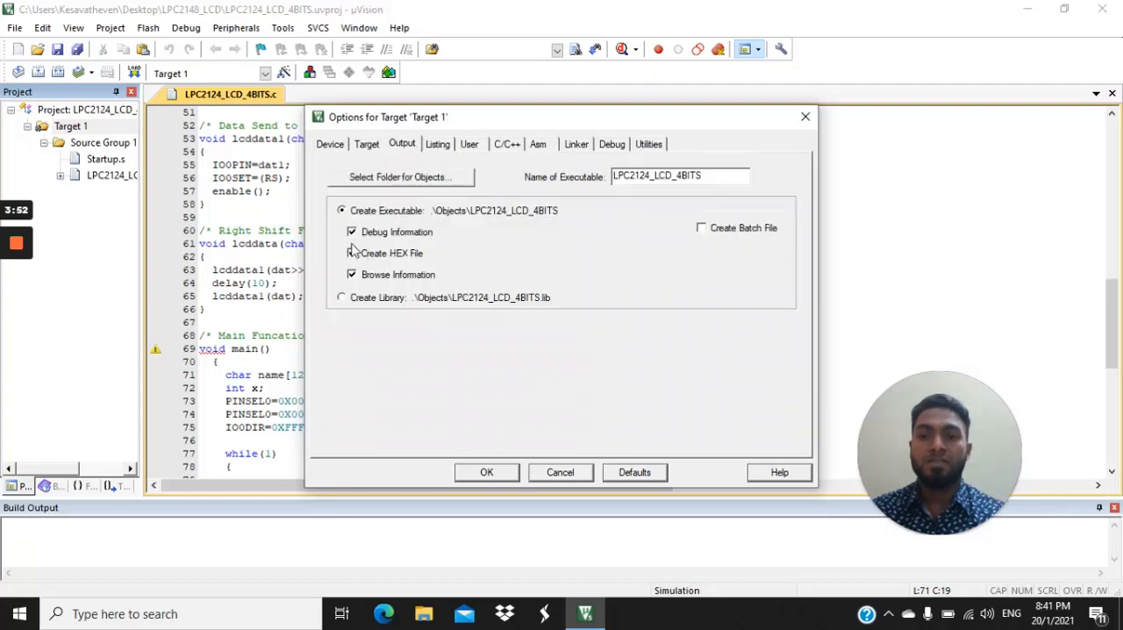
click(351, 253)
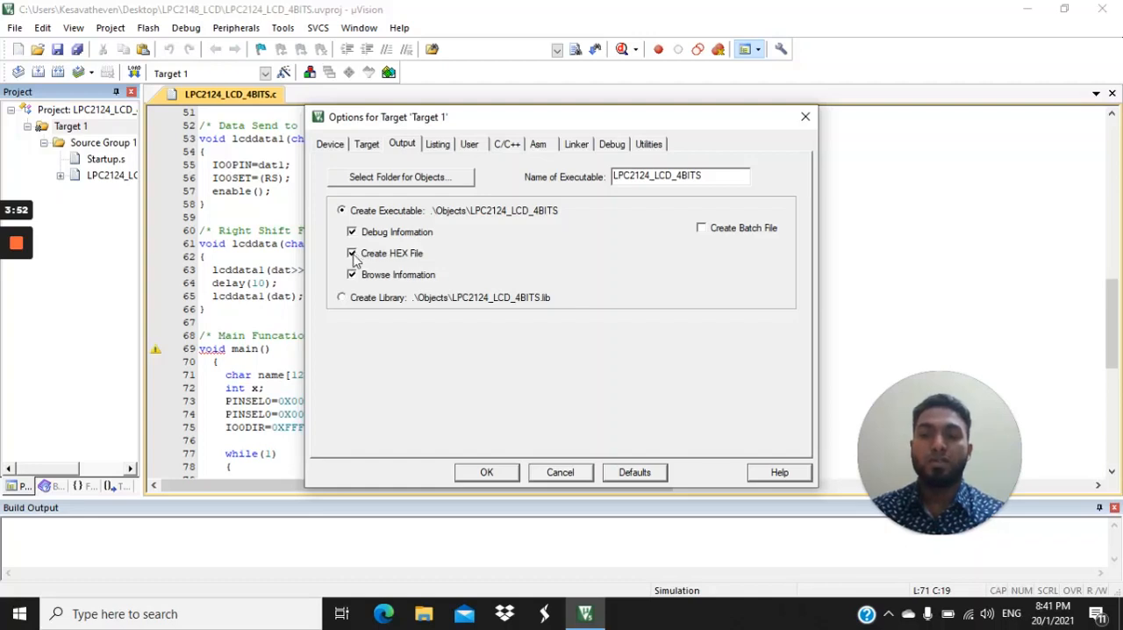
mouse_move(391, 260)
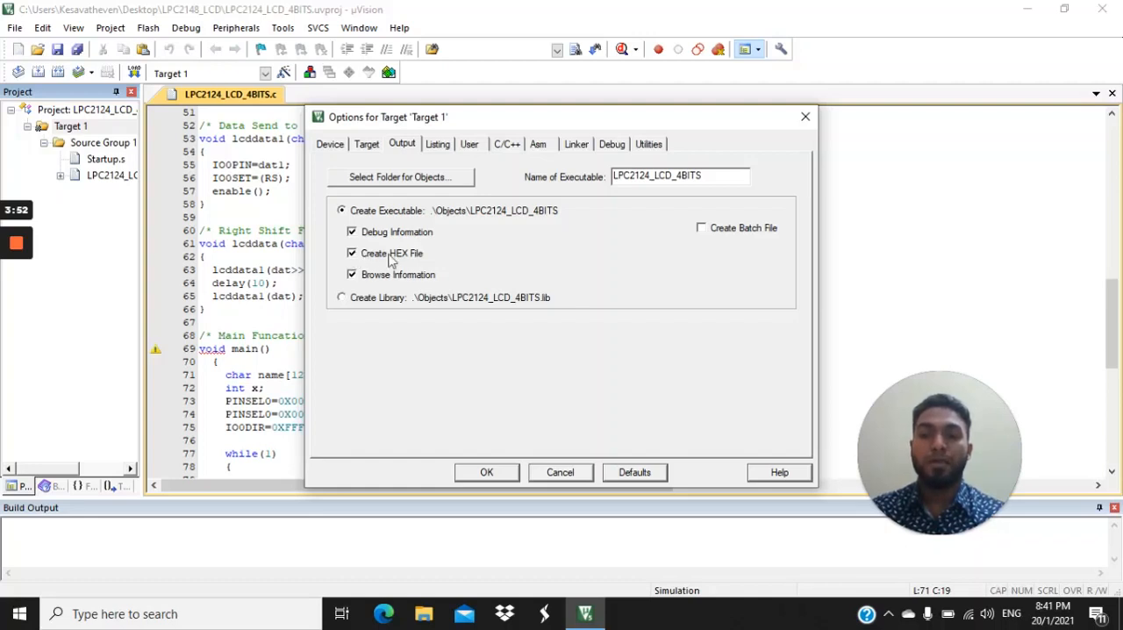
mouse_move(540, 499)
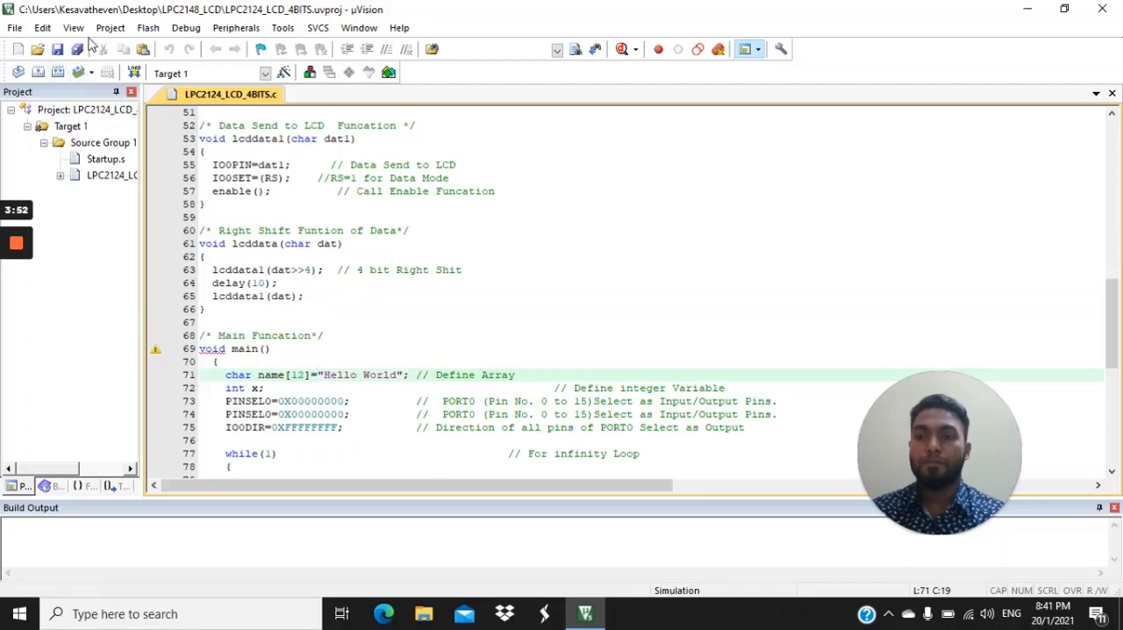
Build the target from the Project menu to generate the hex file with 0 errors
click(109, 28)
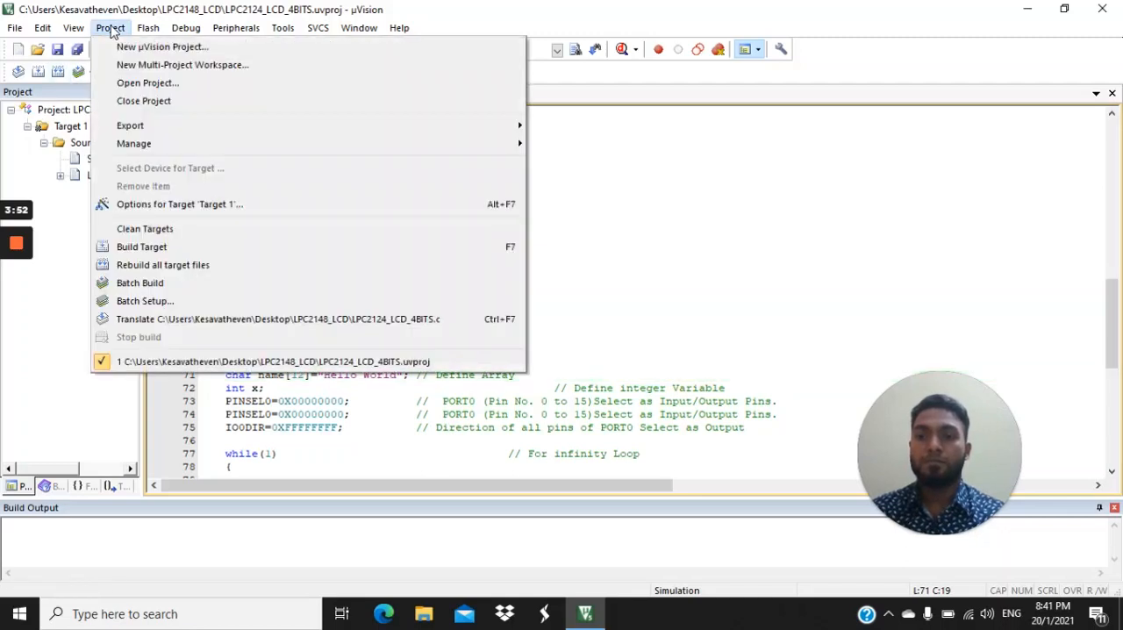
mouse_move(141, 246)
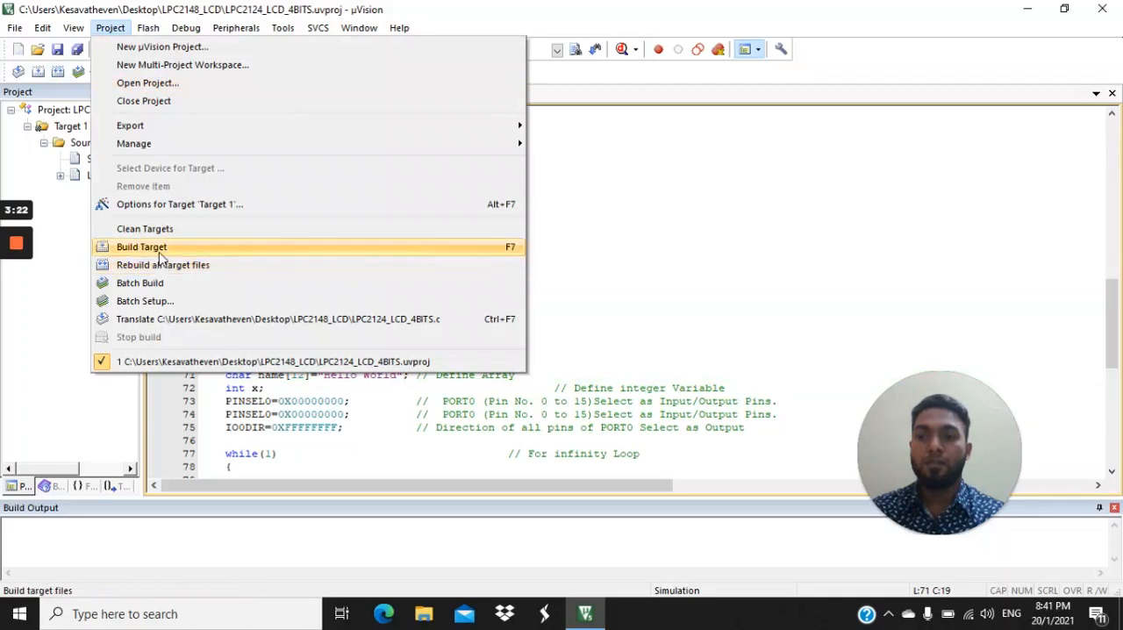
mouse_move(161, 263)
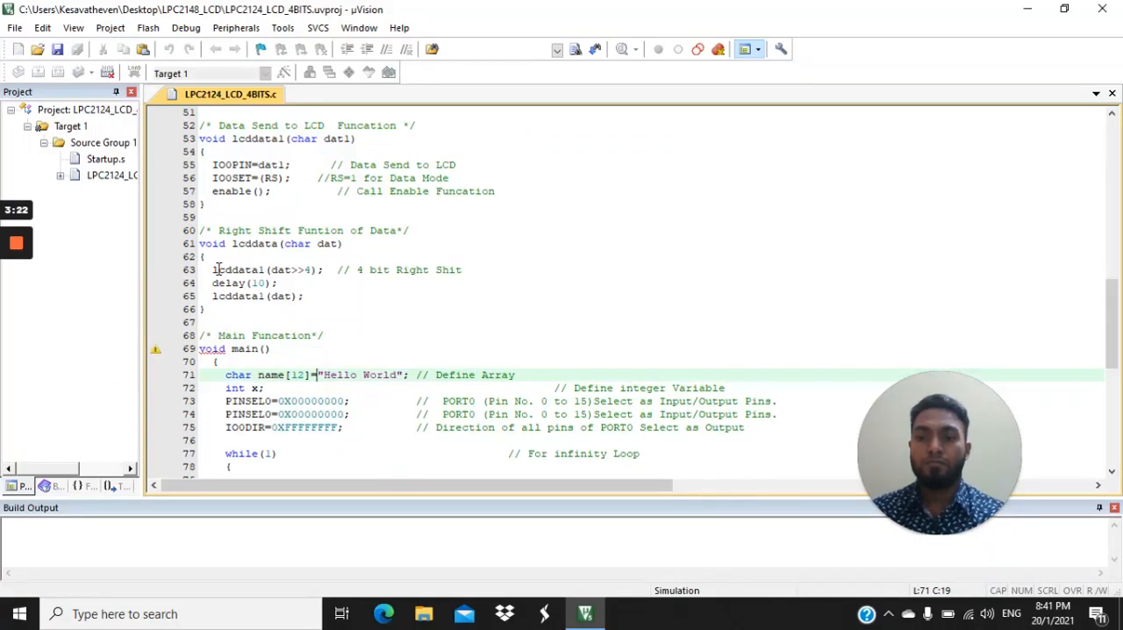
mouse_move(128, 315)
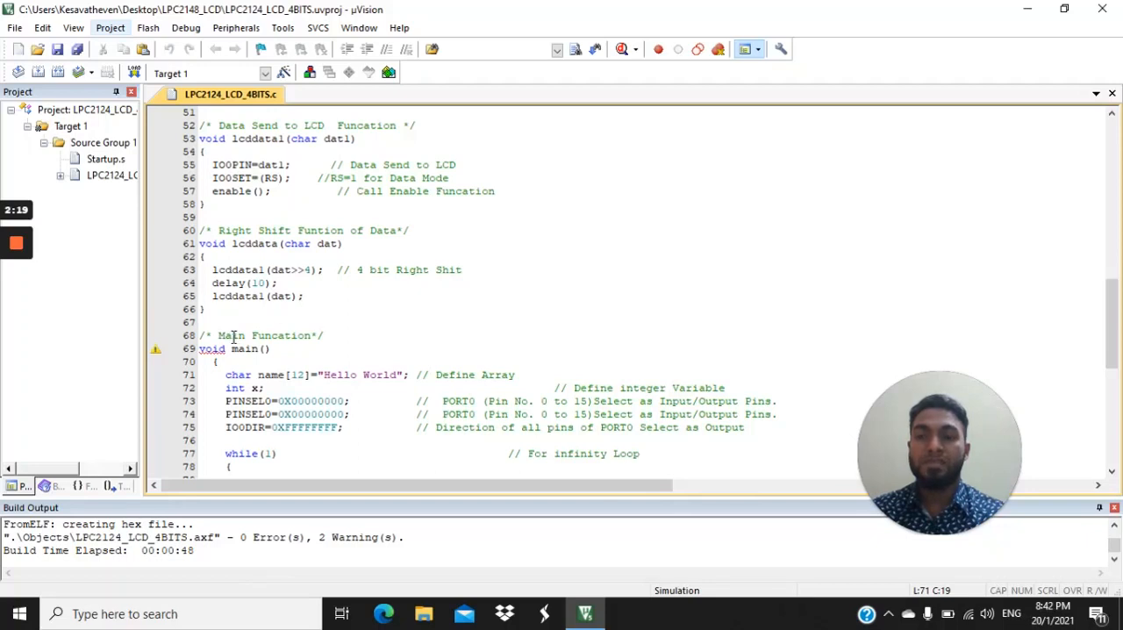
mouse_move(402, 291)
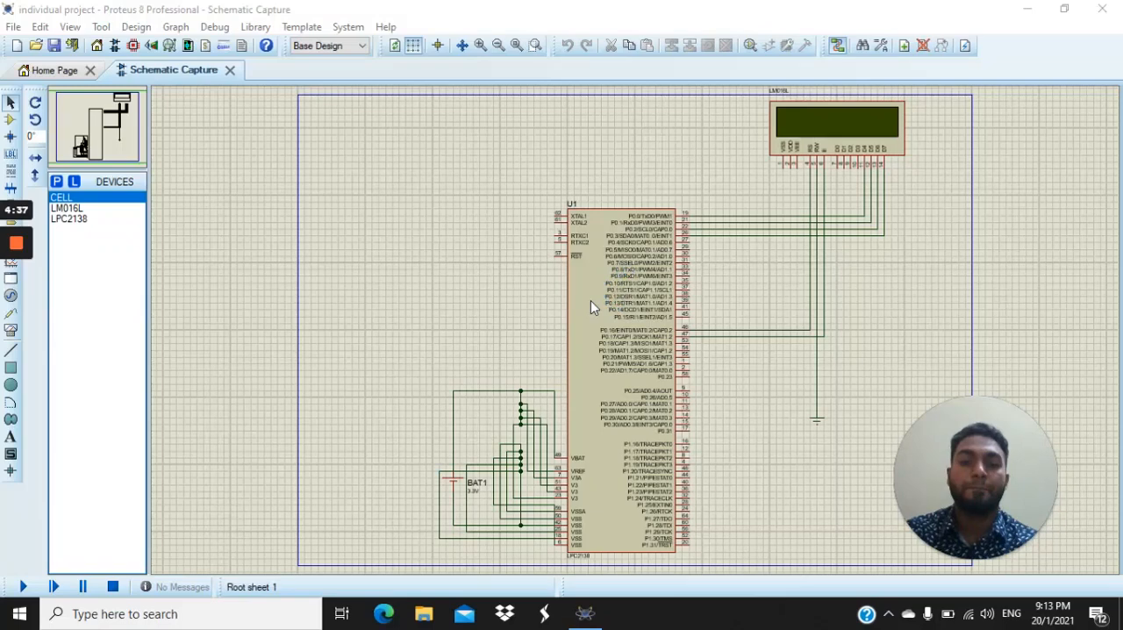
Select the LPC2138 on the schematic and bring up its Edit Component properties
click(624, 307)
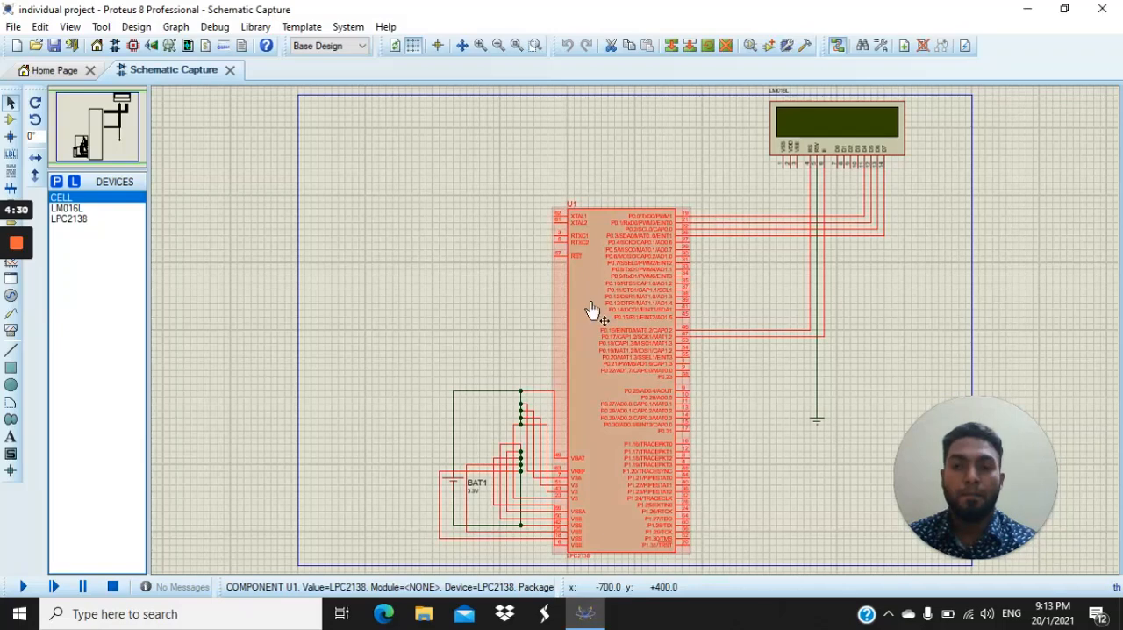
click(623, 377)
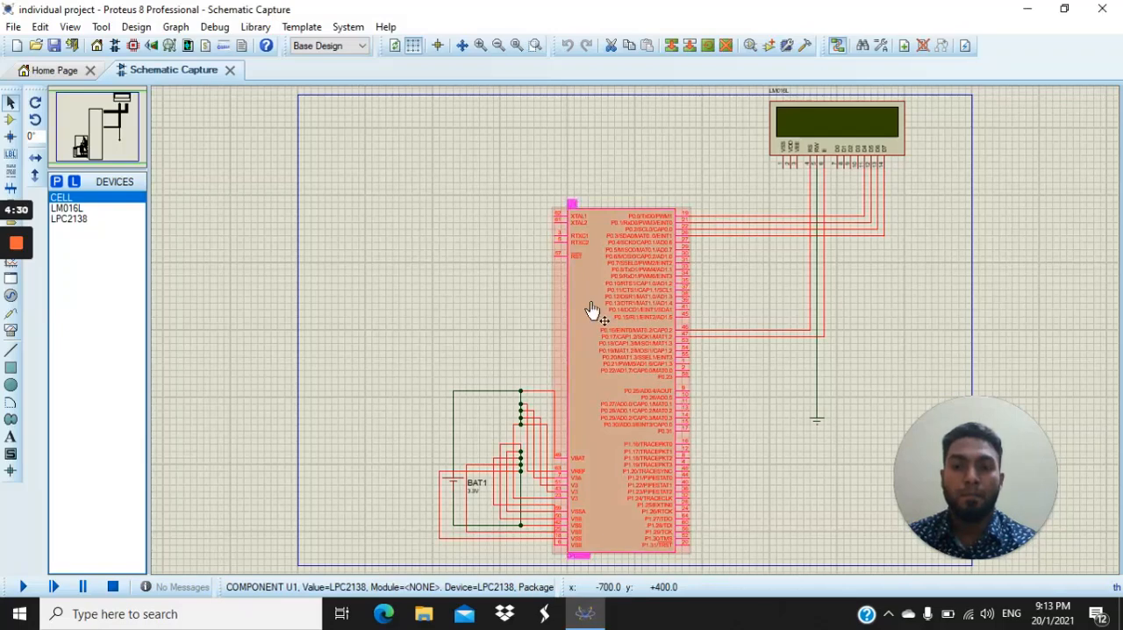
double_click(615, 307)
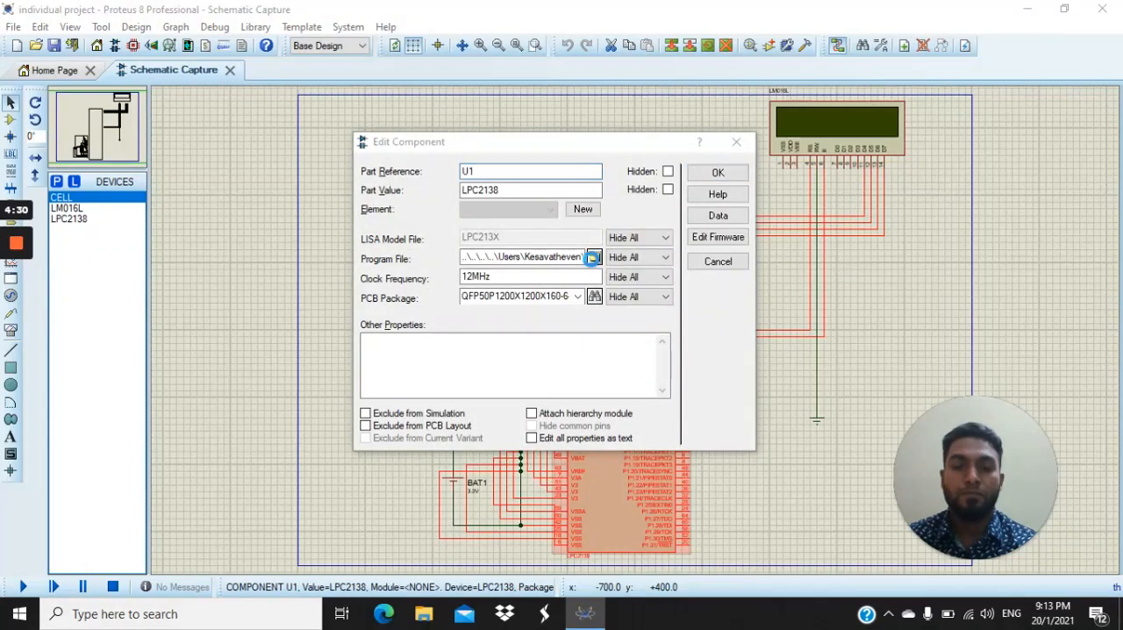
Set LPC2124_LCD_4BITS.hex as the LPC2138's program file and confirm the properties
click(593, 256)
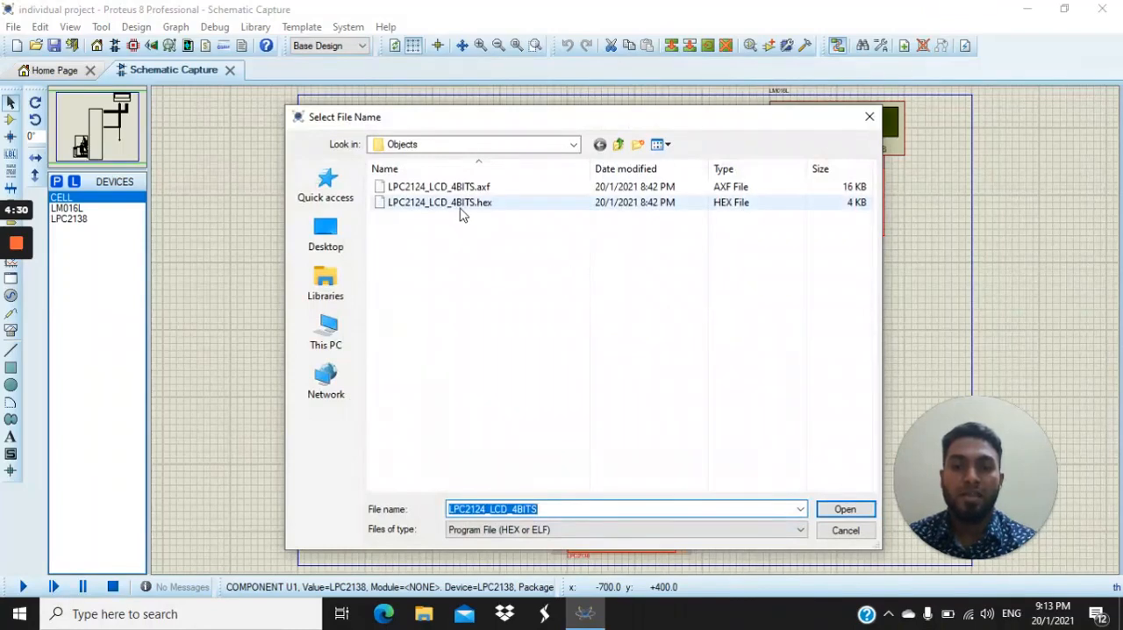
click(438, 202)
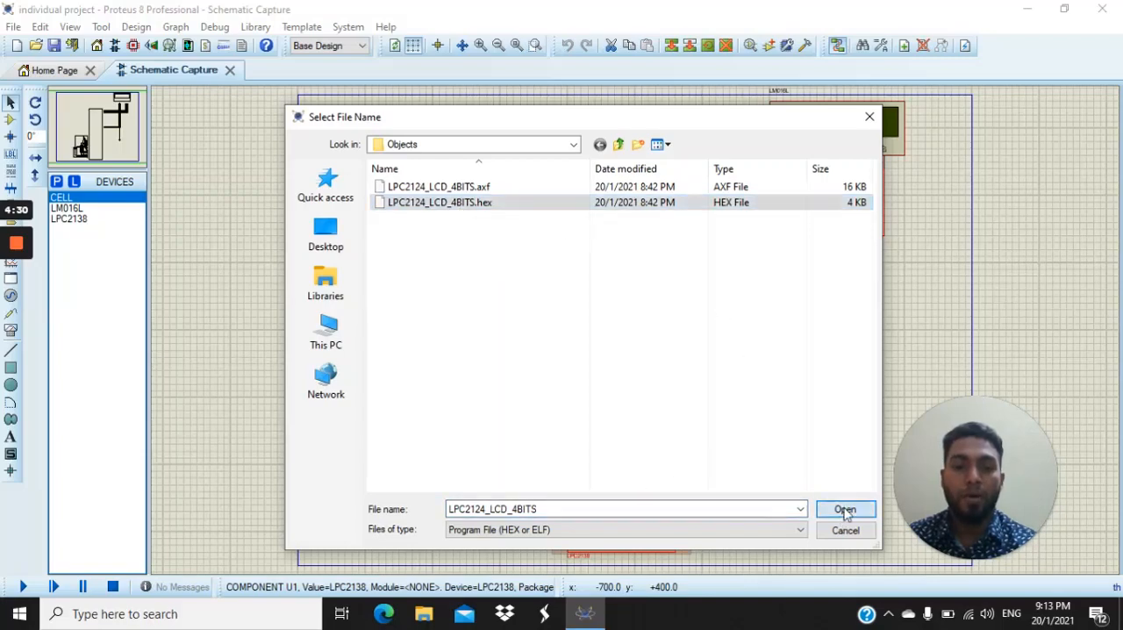
click(845, 510)
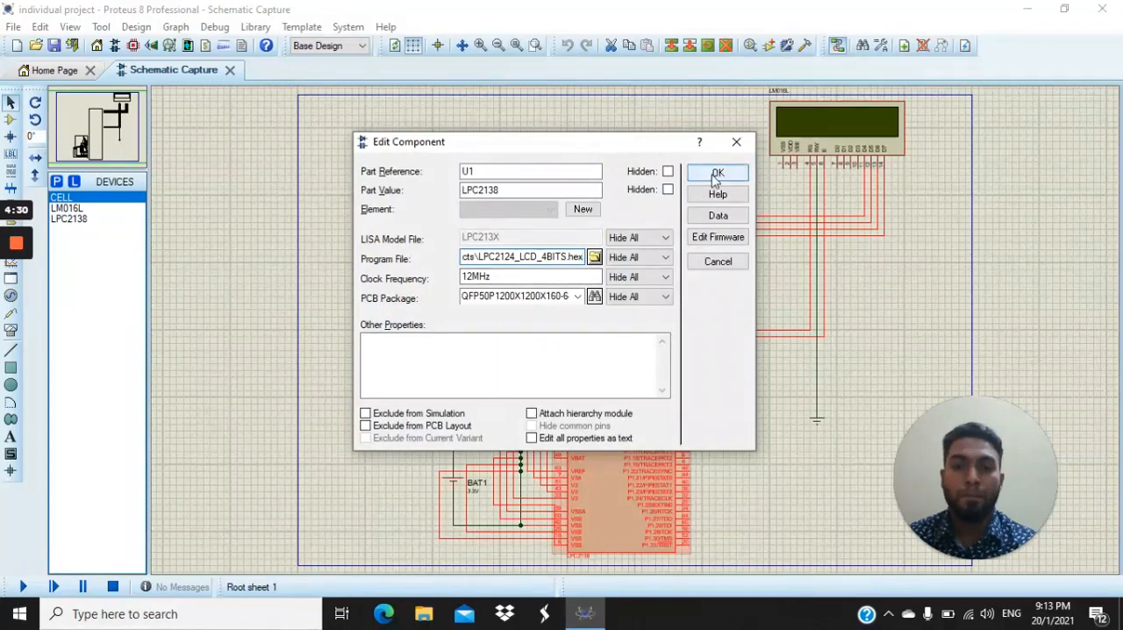
click(716, 172)
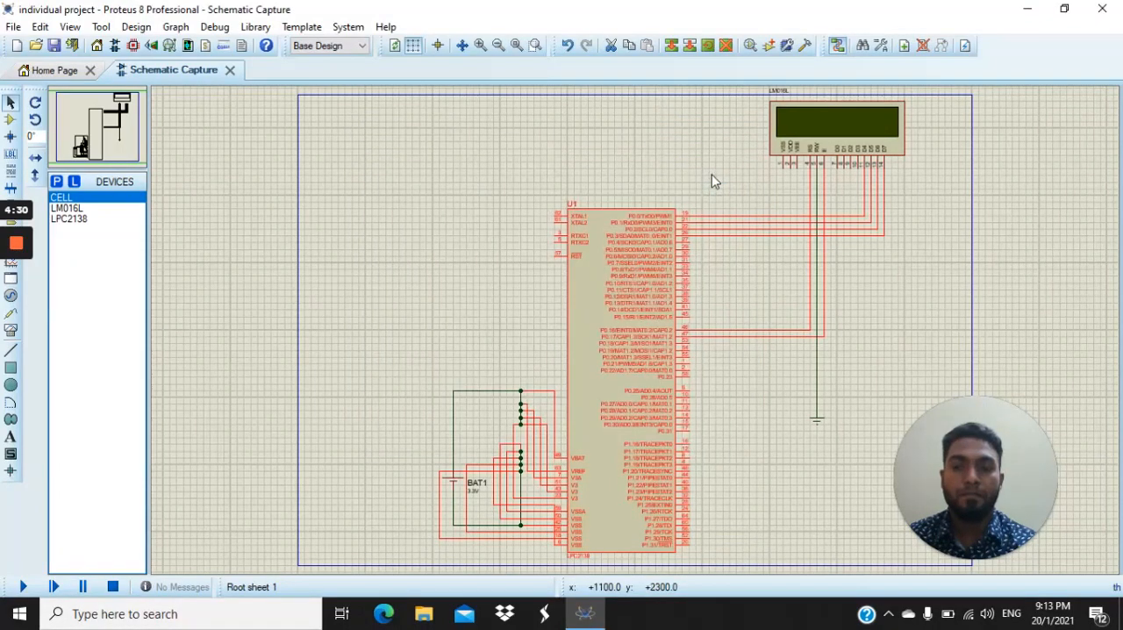
mouse_move(318, 342)
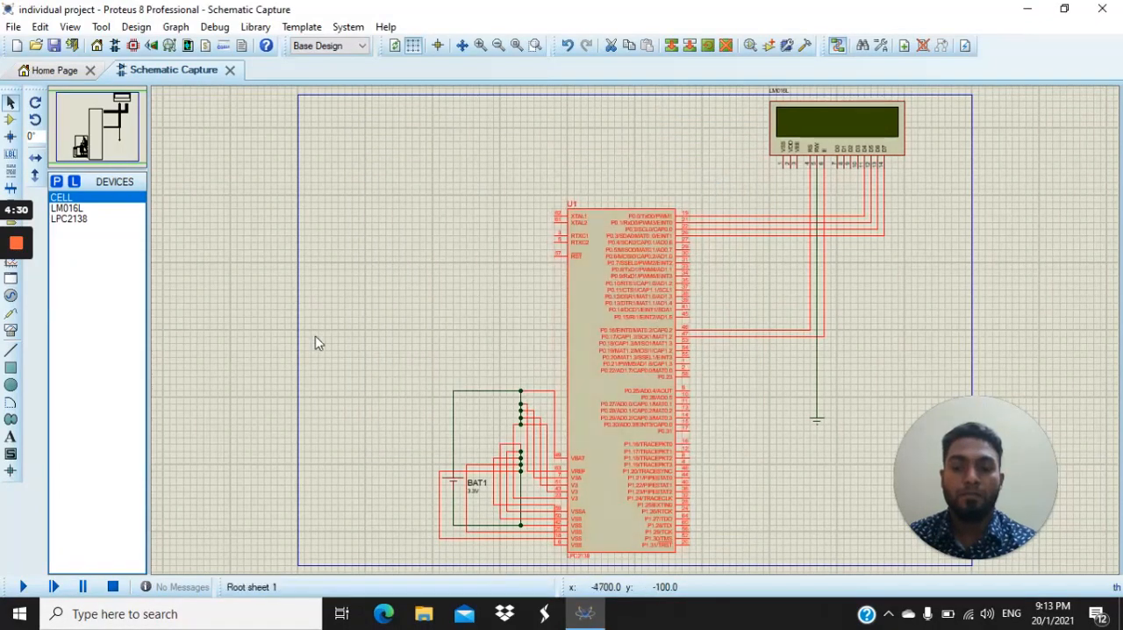
Start the circuit simulation so the LPC2138 drives the LCD
scroll(down, 3)
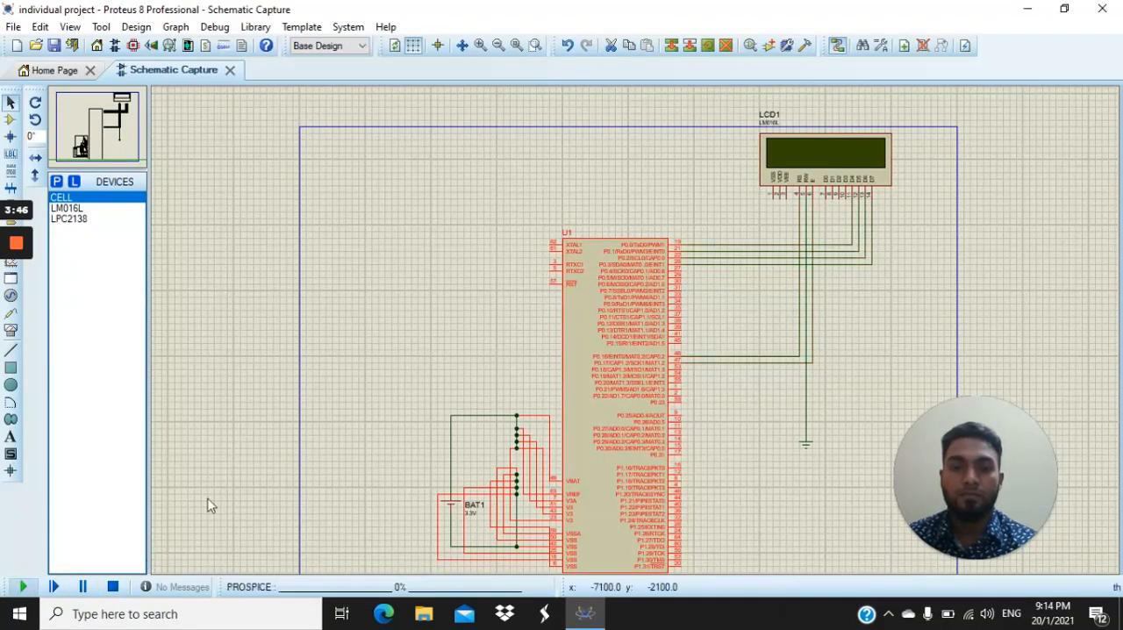
click(21, 586)
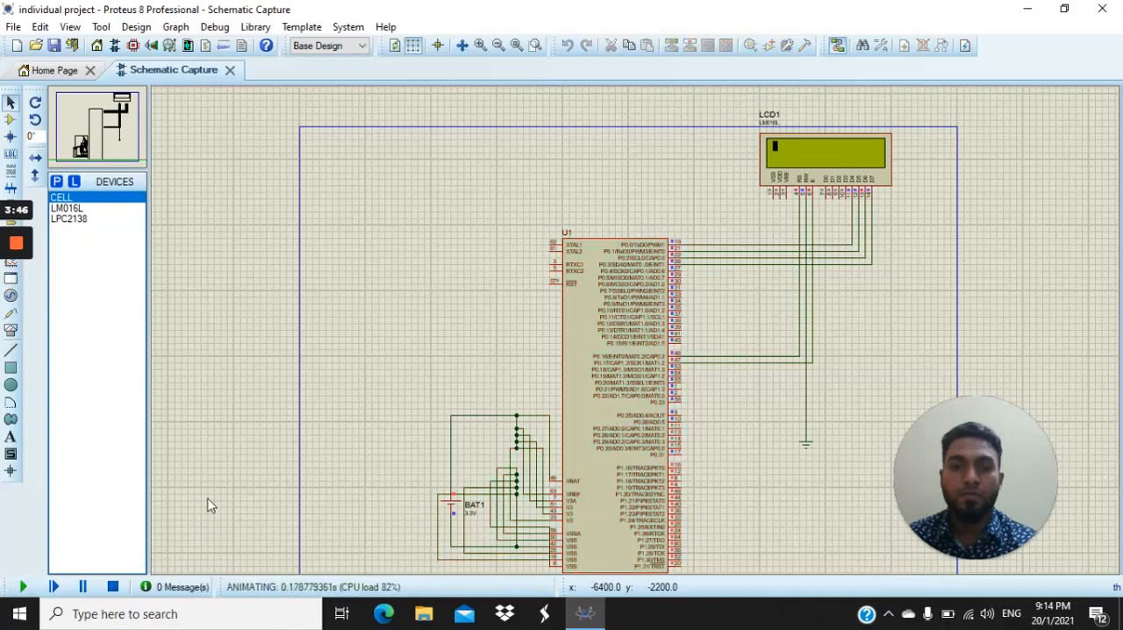